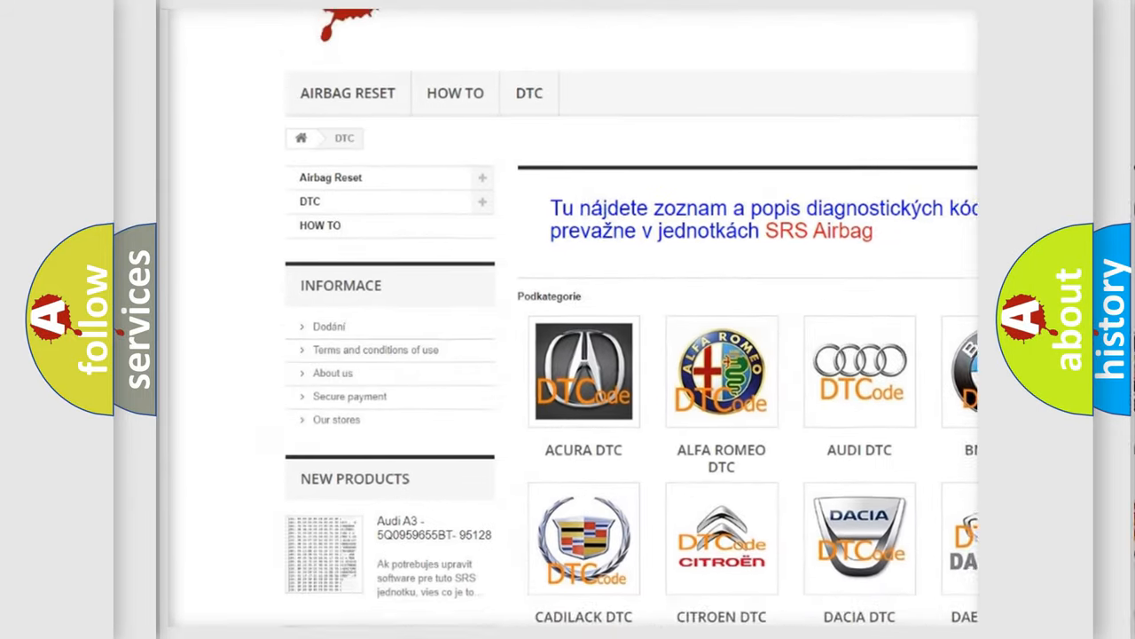
pyautogui.scroll(-3)
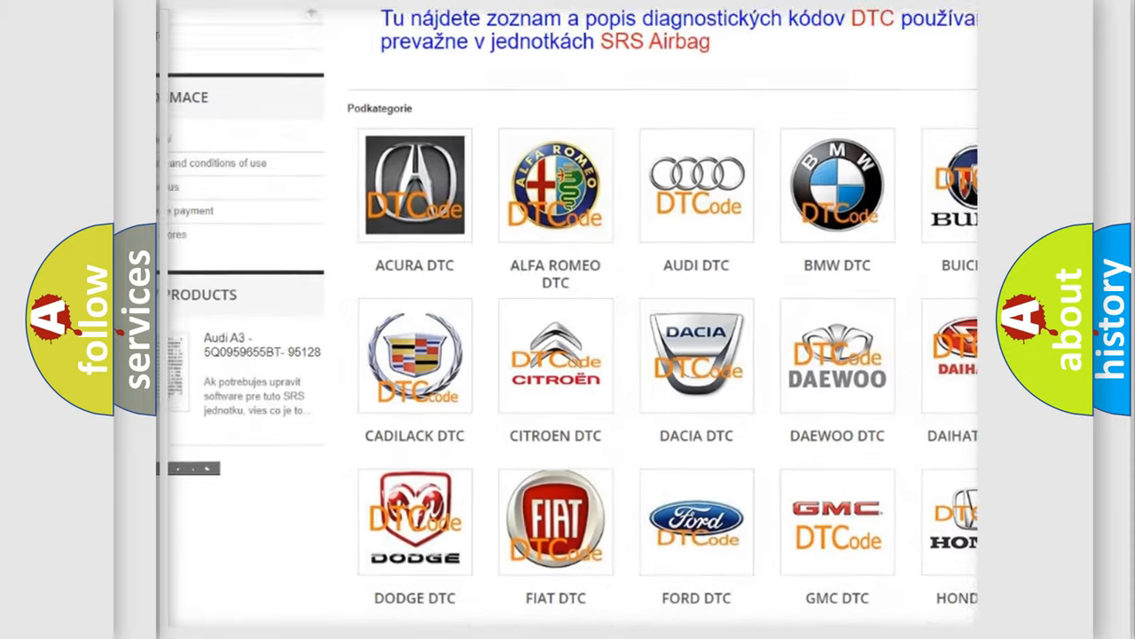
pyautogui.scroll(-3)
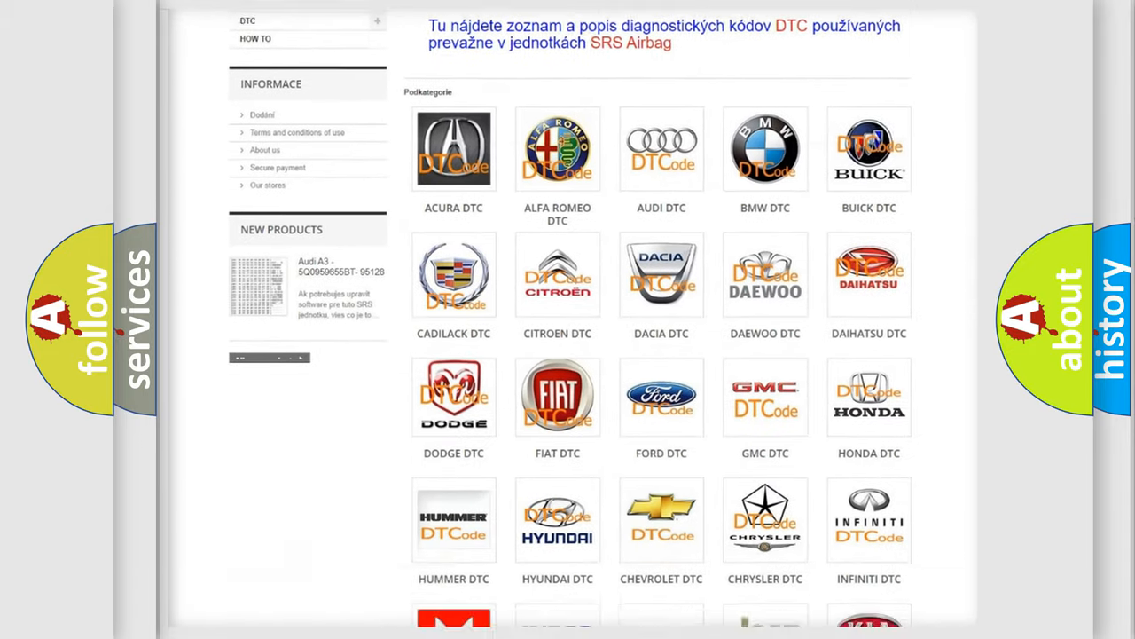
pyautogui.scroll(-3)
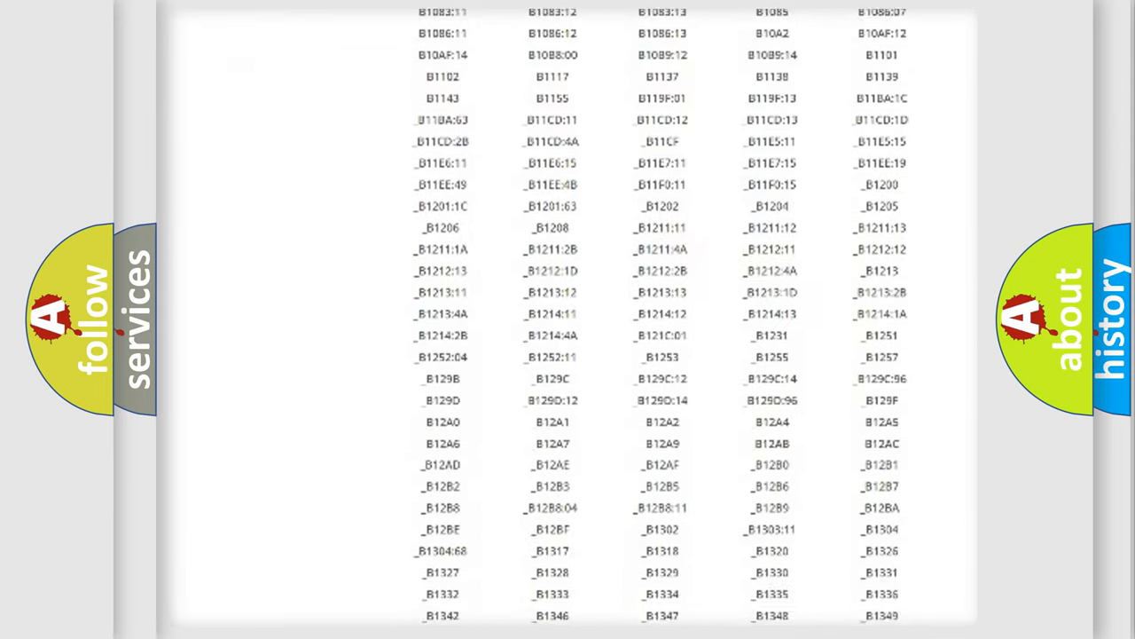
pyautogui.scroll(-3)
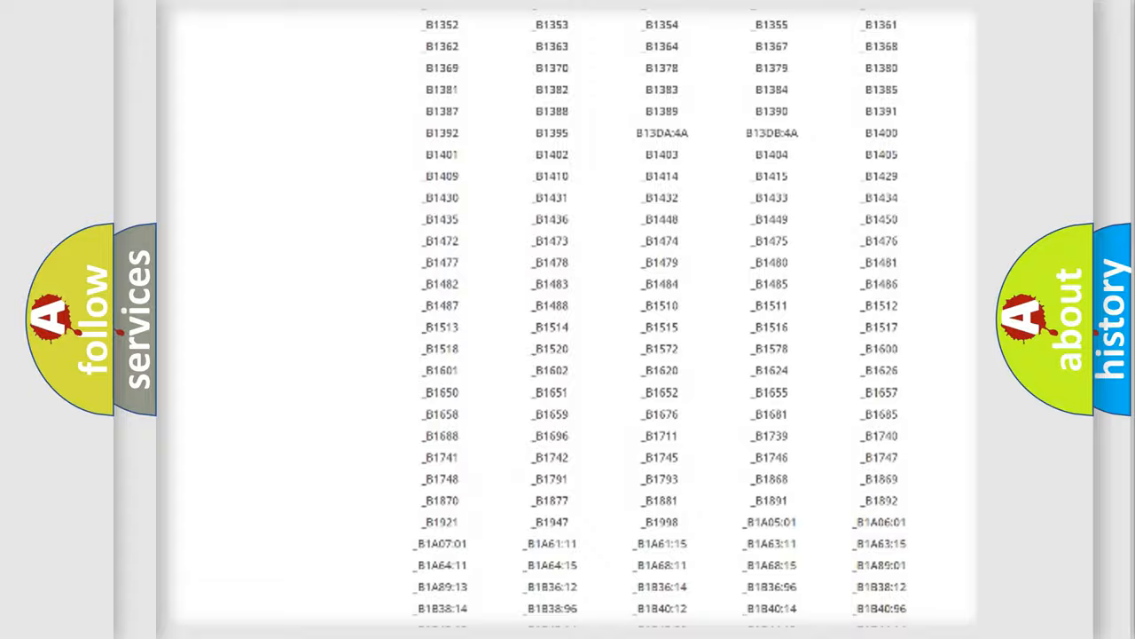
pyautogui.scroll(3)
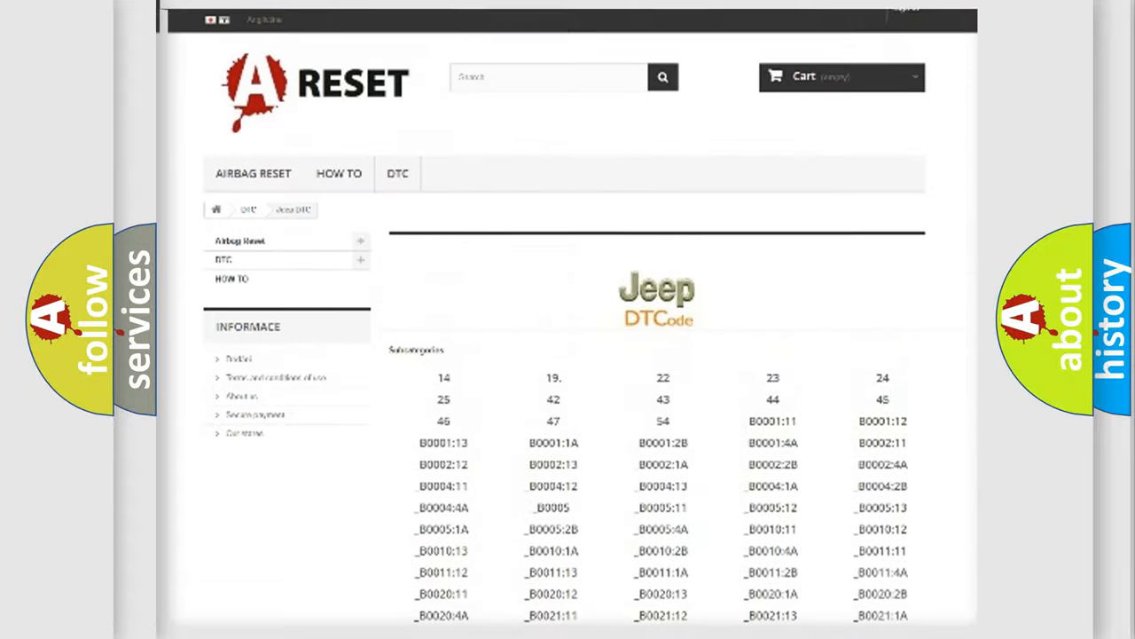